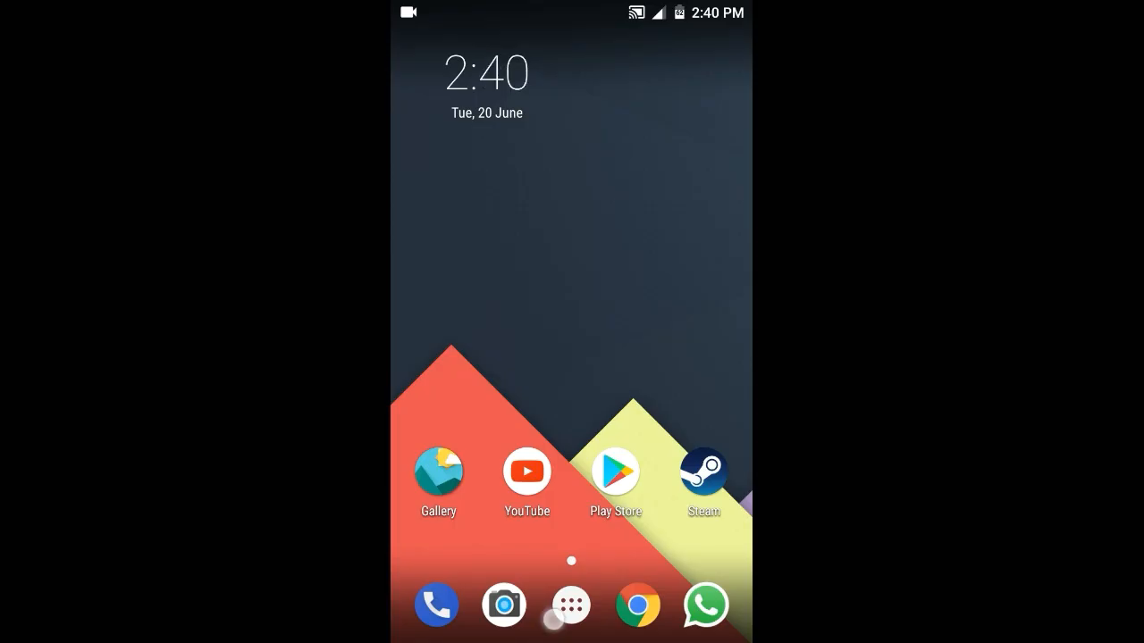
Launch Lucky Patcher from the launcher's app drawer.
{"action": "left_click", "coordinate": [569, 605]}
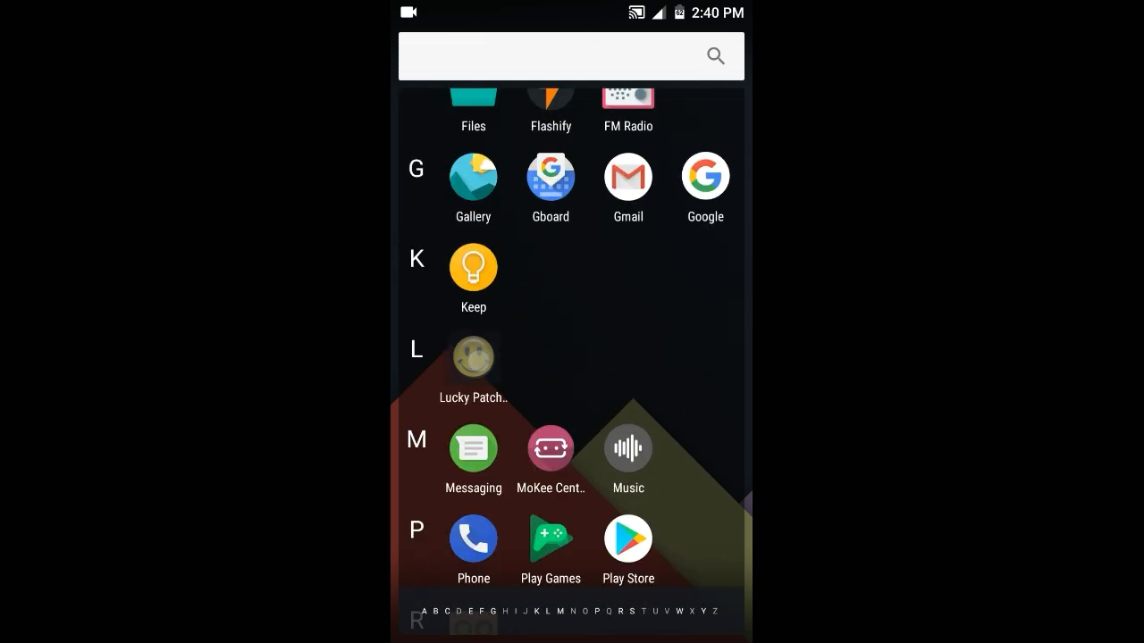
{"action": "left_click", "coordinate": [473, 358]}
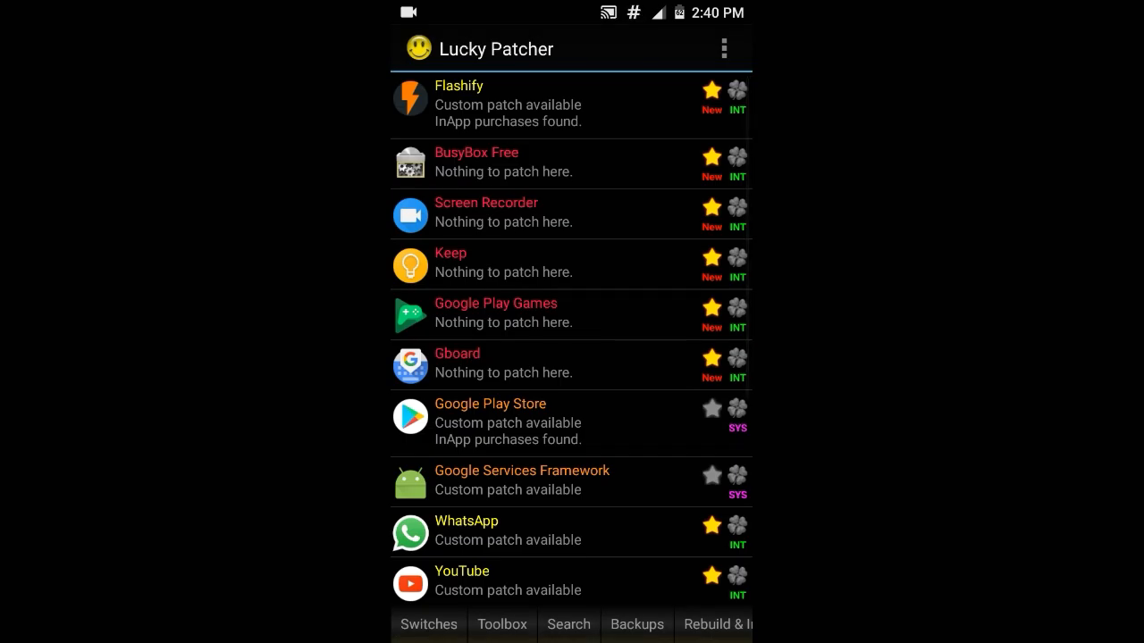
Under Toolbox, expand Batch operations and choose 'Move selected apps to SD Card'.
{"action": "left_click", "coordinate": [501, 624]}
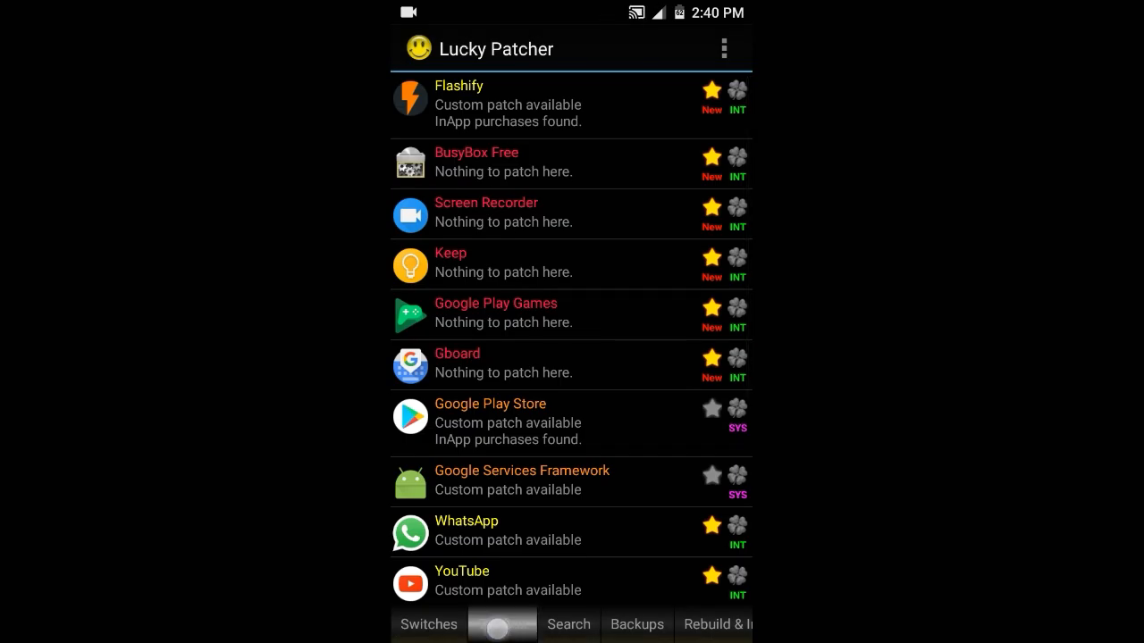
{"action": "left_click", "coordinate": [501, 624]}
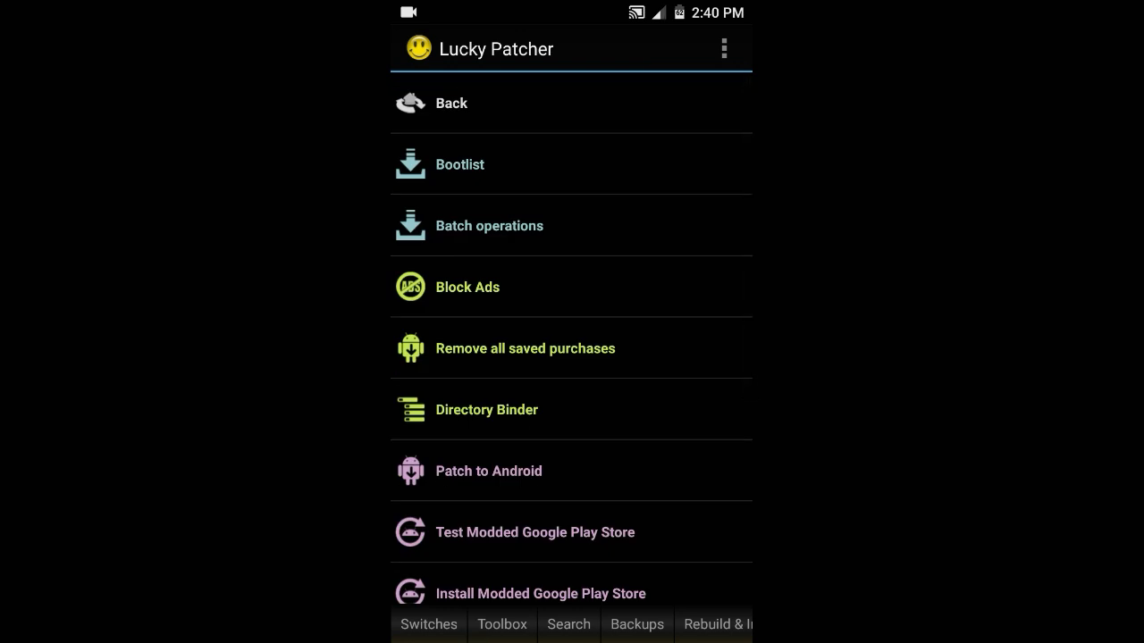
{"action": "left_click", "coordinate": [596, 216]}
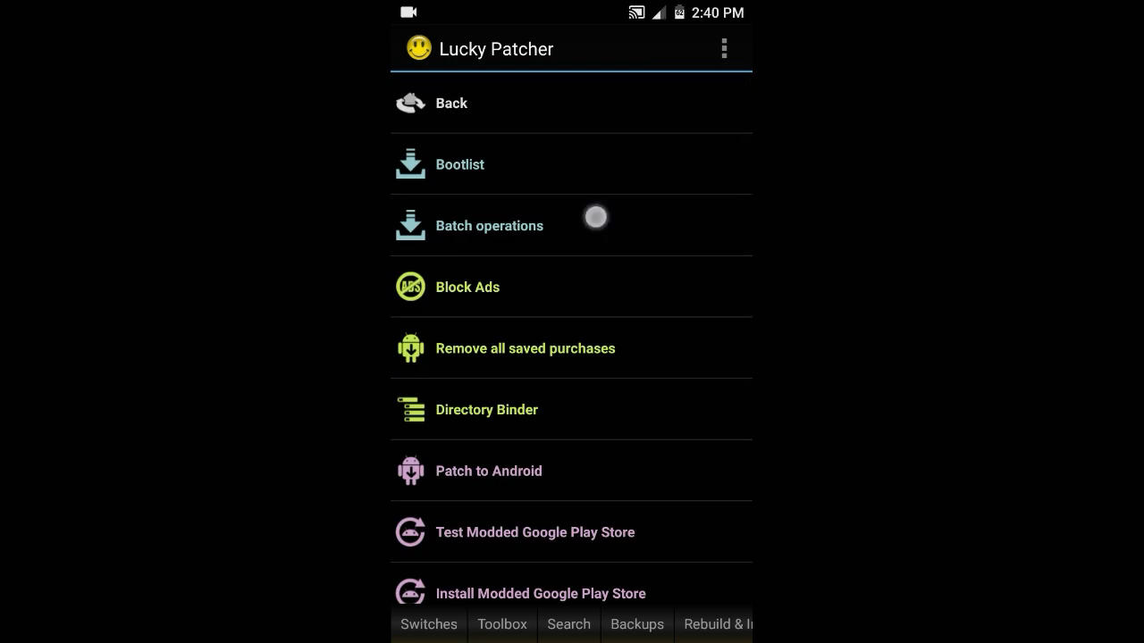
{"action": "left_click", "coordinate": [488, 225]}
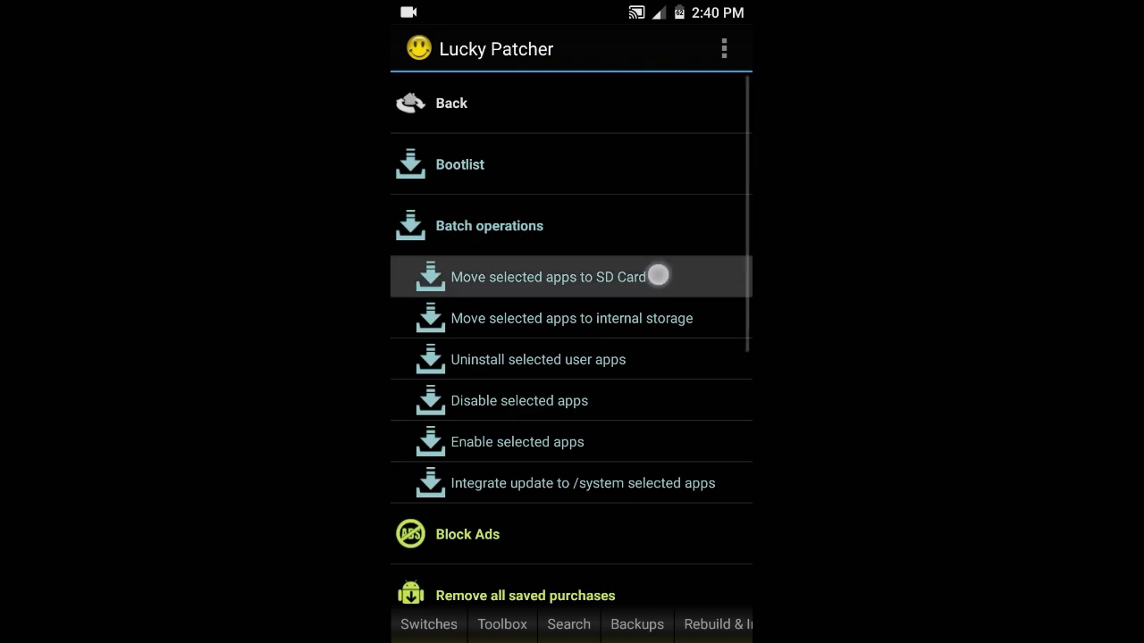
{"action": "left_click", "coordinate": [550, 277]}
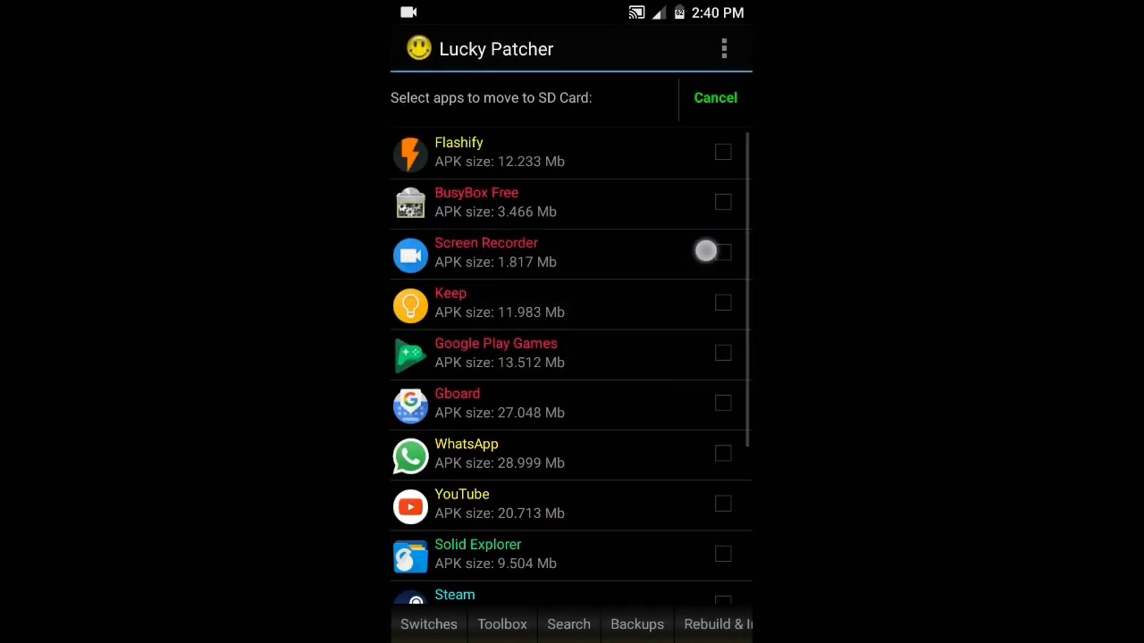
Tick Screen Recorder and the other apps, then start moving them to SD card.
{"action": "left_click", "coordinate": [723, 252]}
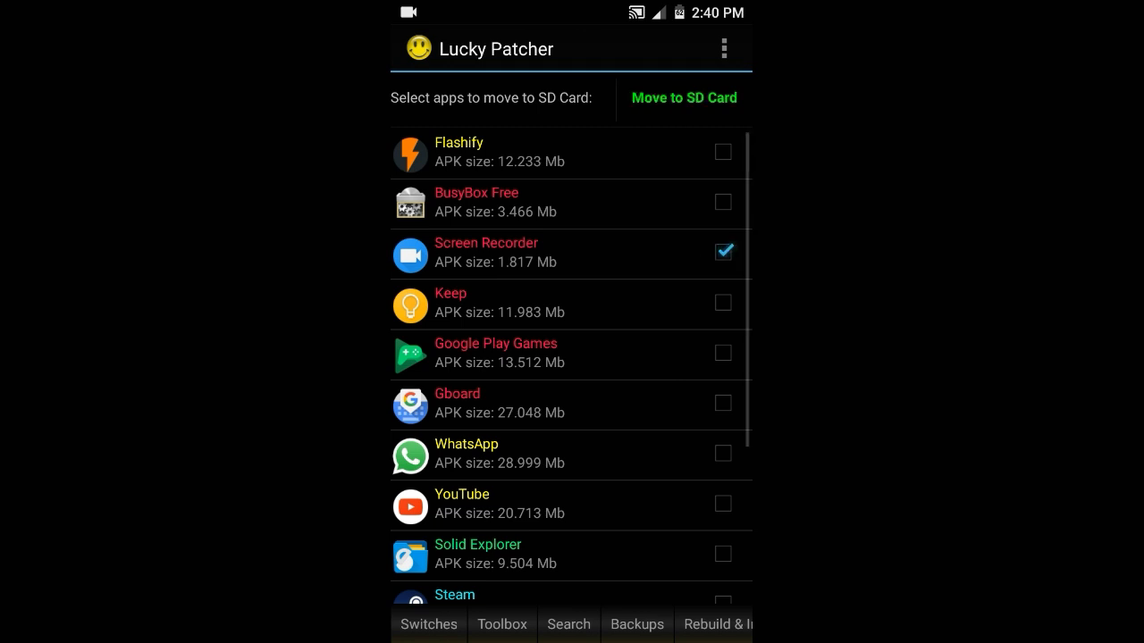
{"action": "left_click", "coordinate": [723, 152]}
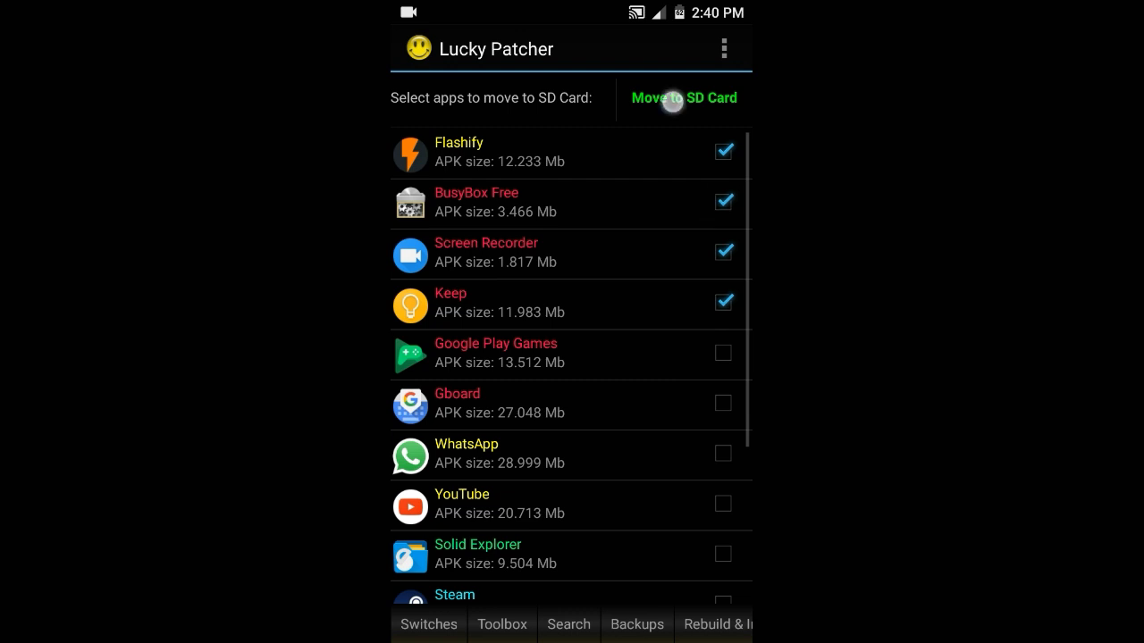
{"action": "left_click", "coordinate": [683, 98]}
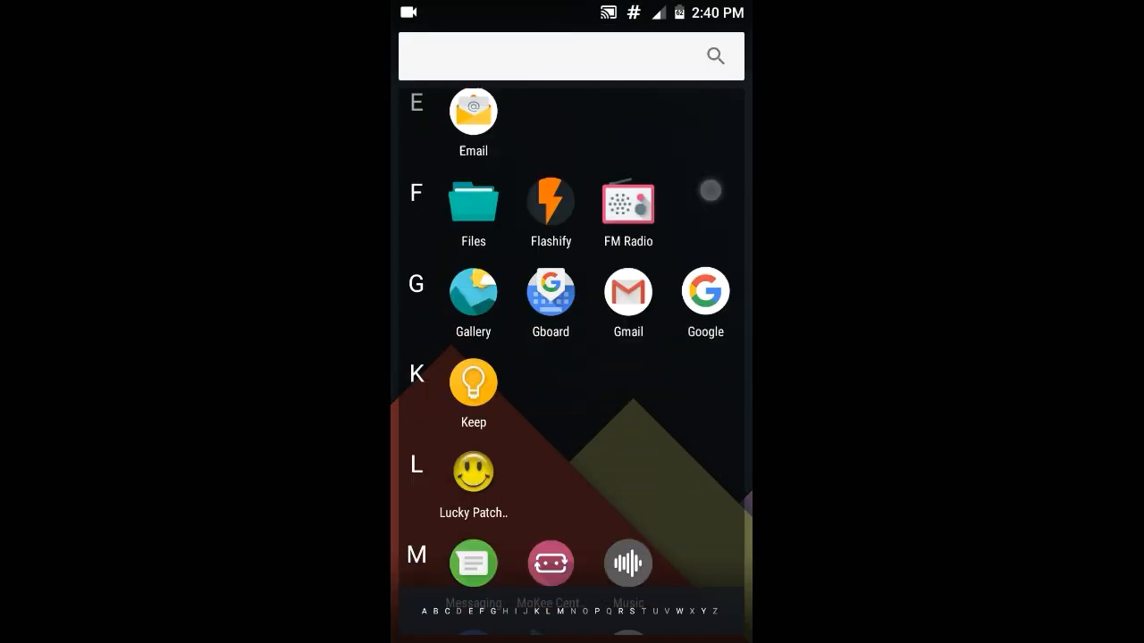
Open Screen Recorder's App info, check Storage, then return to the App info overview.
{"action": "scroll", "scroll_direction": "down", "scroll_amount": 3}
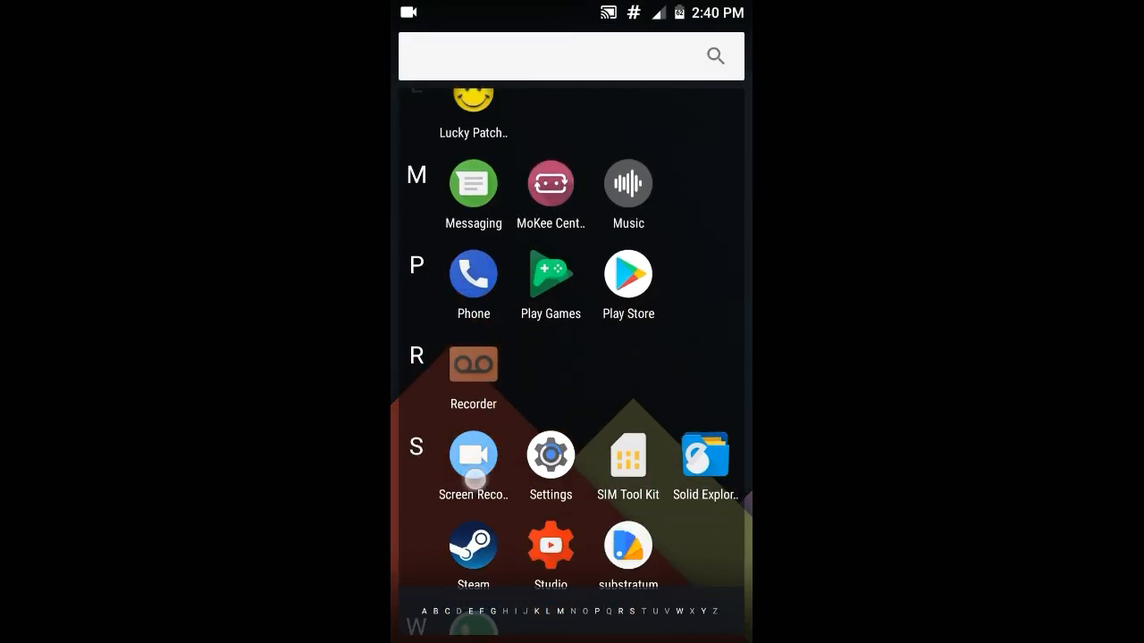
{"action": "left_click", "coordinate": [472, 454]}
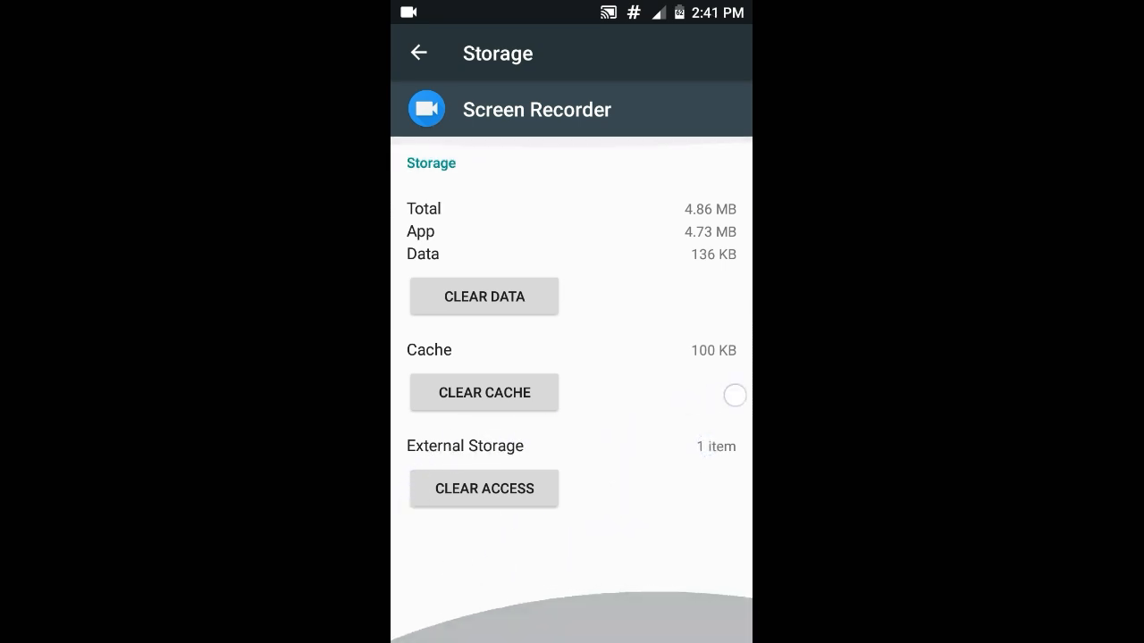
{"action": "left_click", "coordinate": [418, 53]}
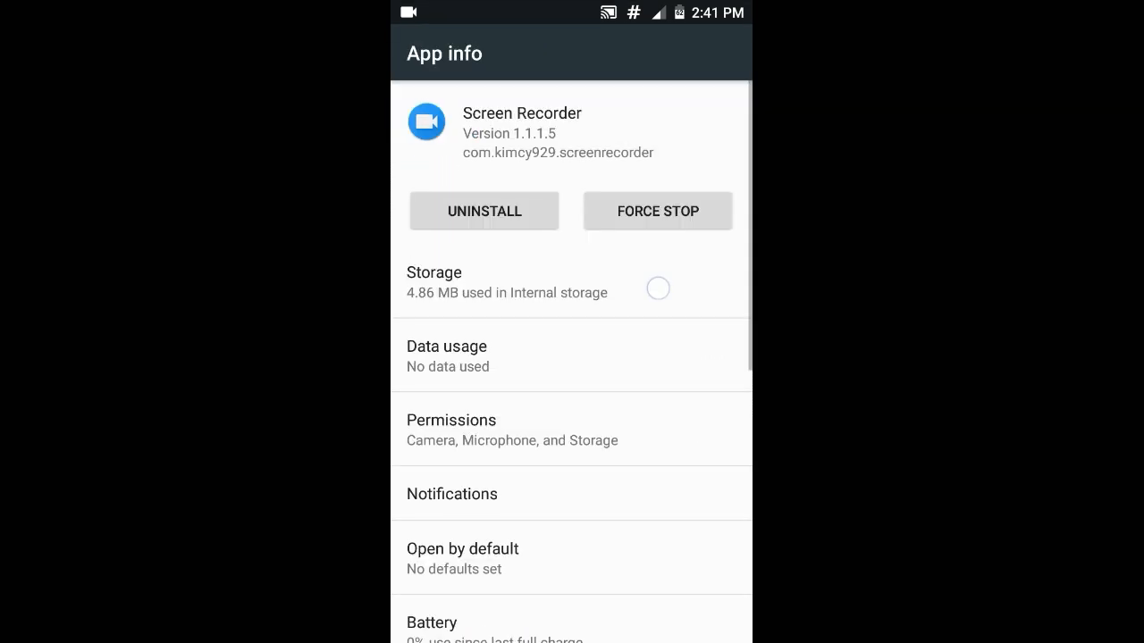